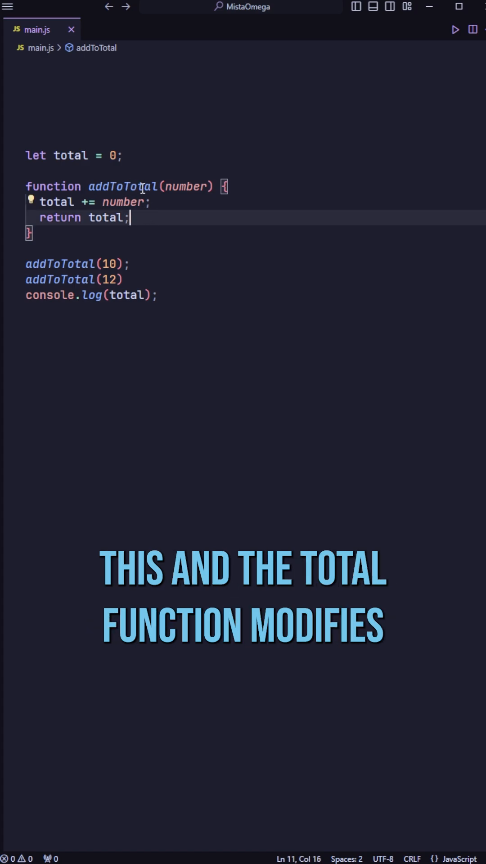
left_click(70, 155)
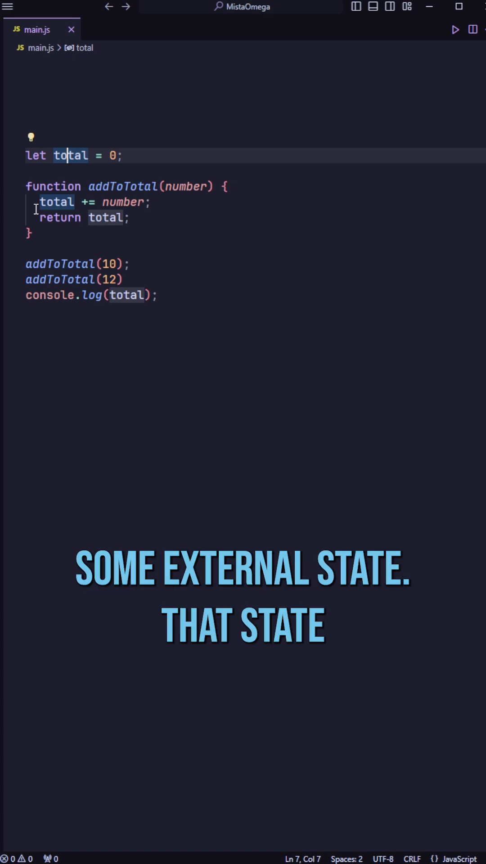
left_click(116, 156)
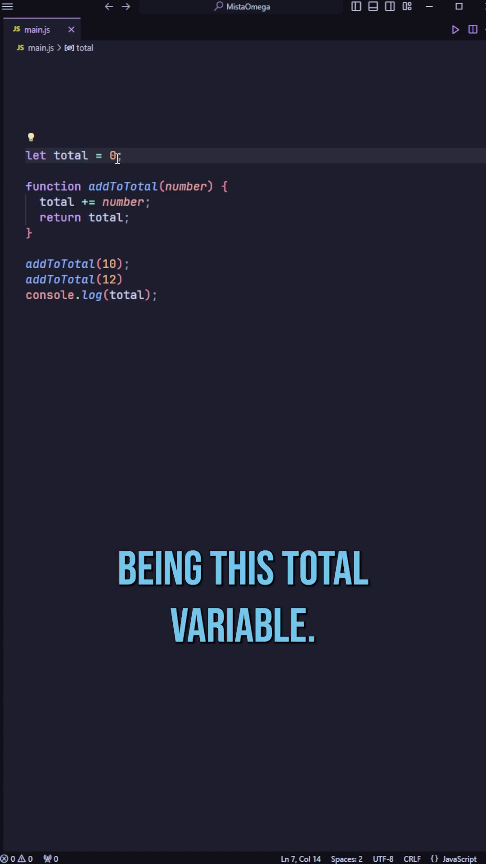